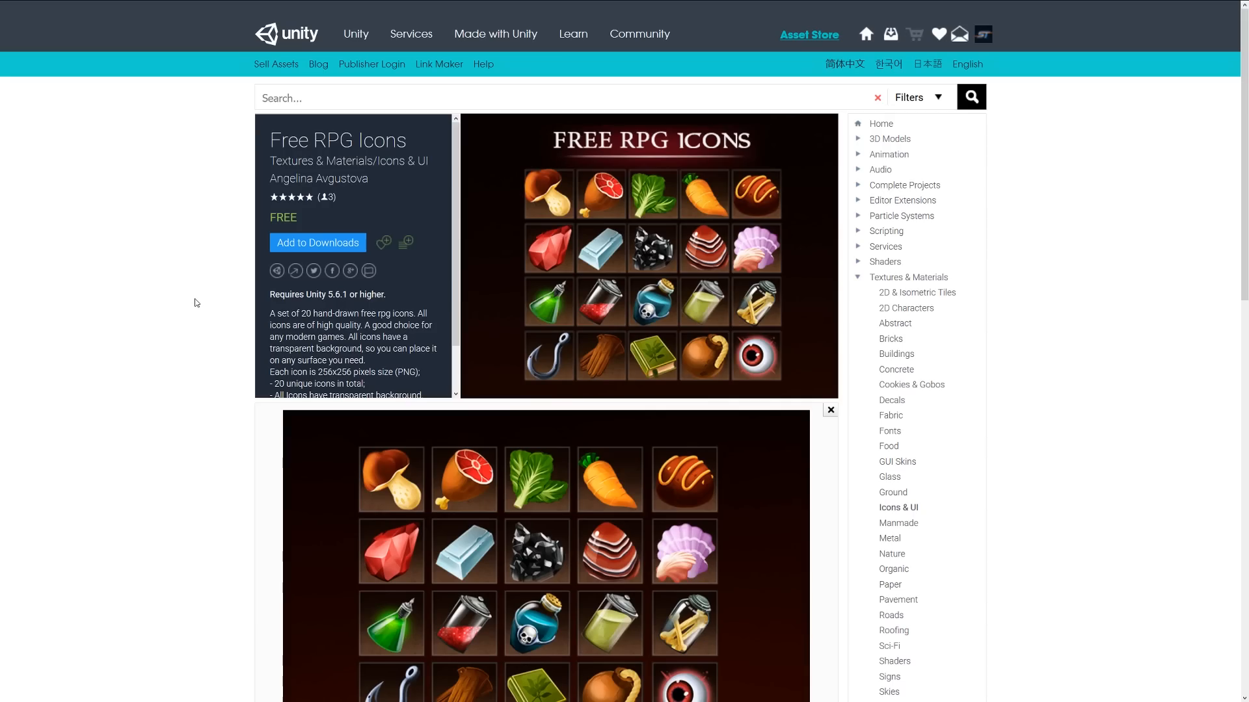
# - Scroll through the Free RPG Icons product description on its asset page
pyautogui.scroll(-3)
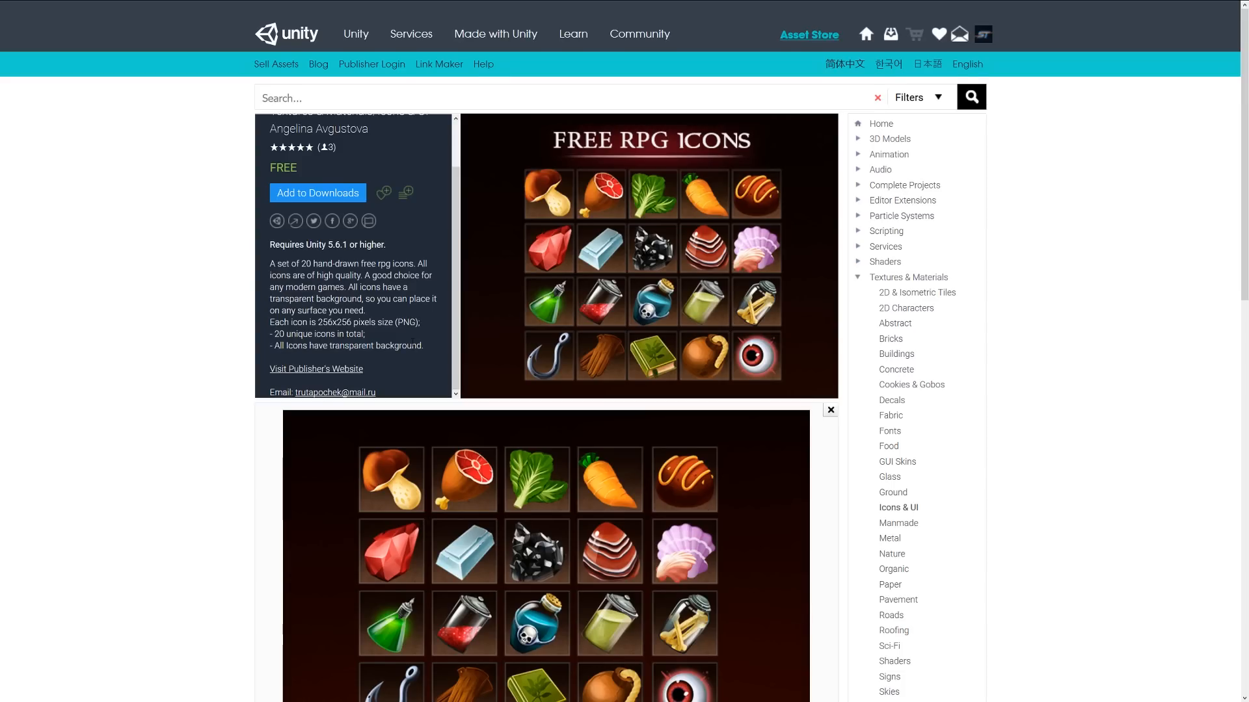
pyautogui.scroll(-3)
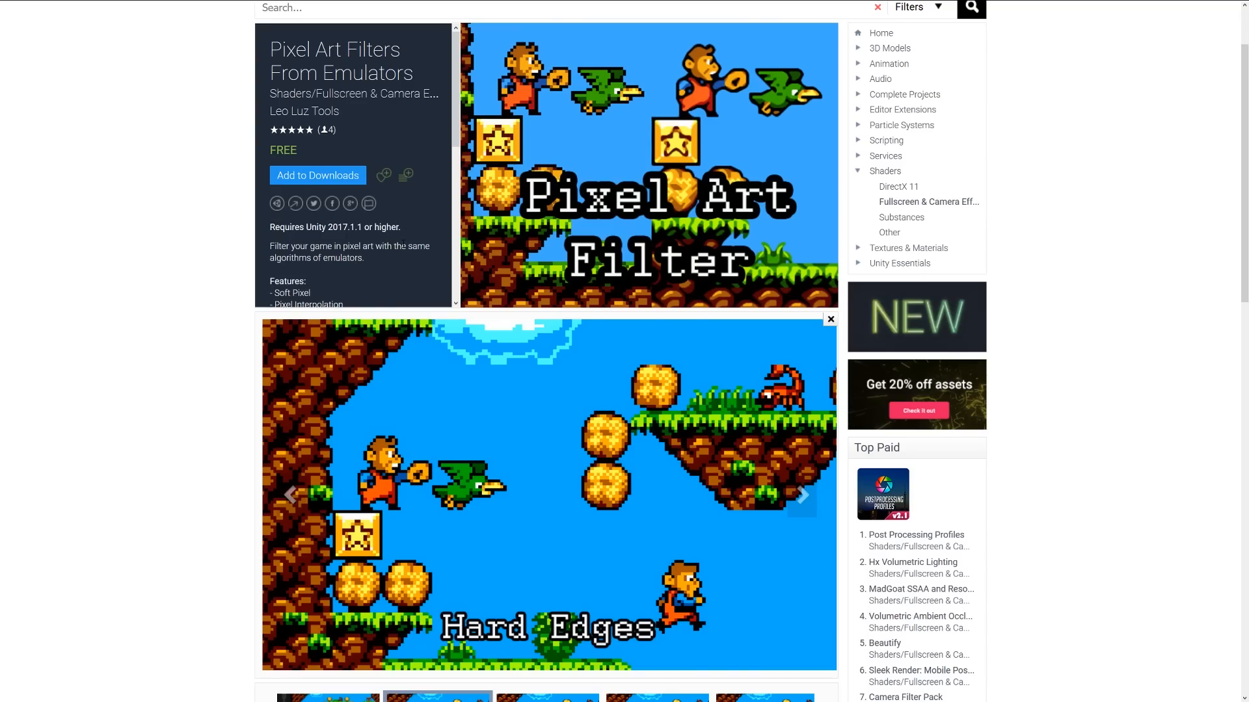
# - Scroll the Pixel Art Filters From Emulators description down through its features to the compatibility notes
pyautogui.scroll(-3)
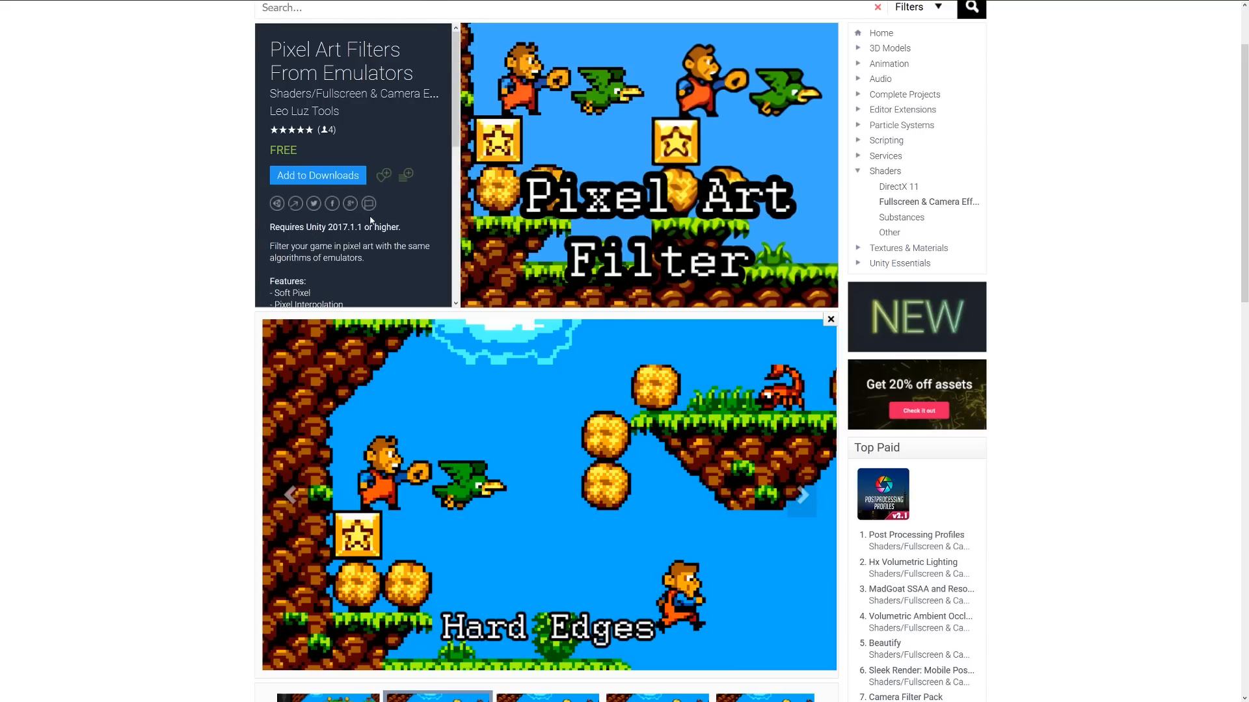
pyautogui.scroll(-3)
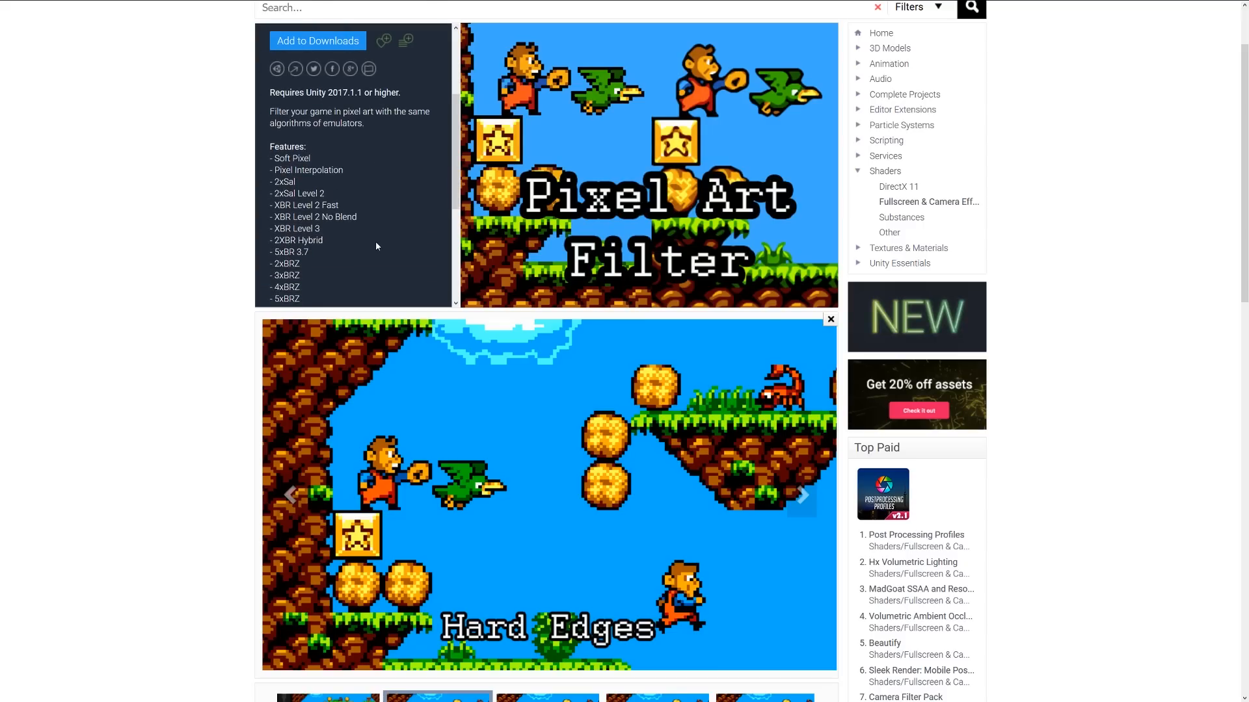
pyautogui.scroll(-3)
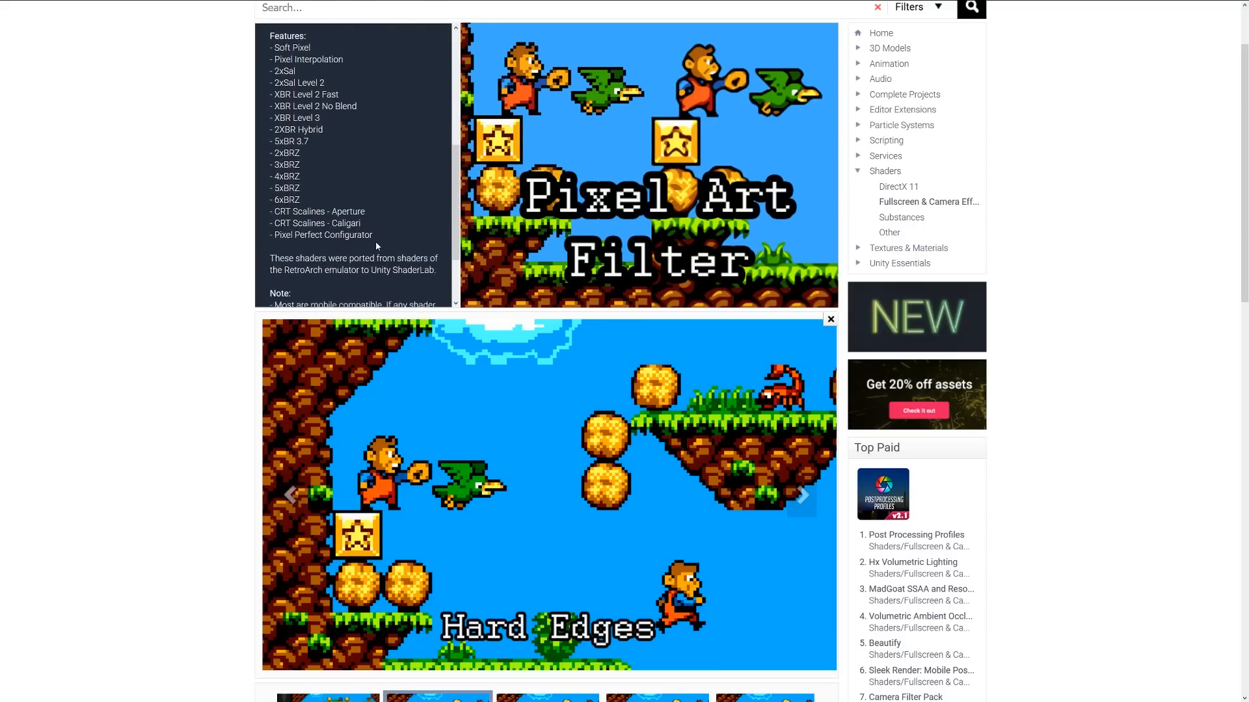
pyautogui.scroll(-3)
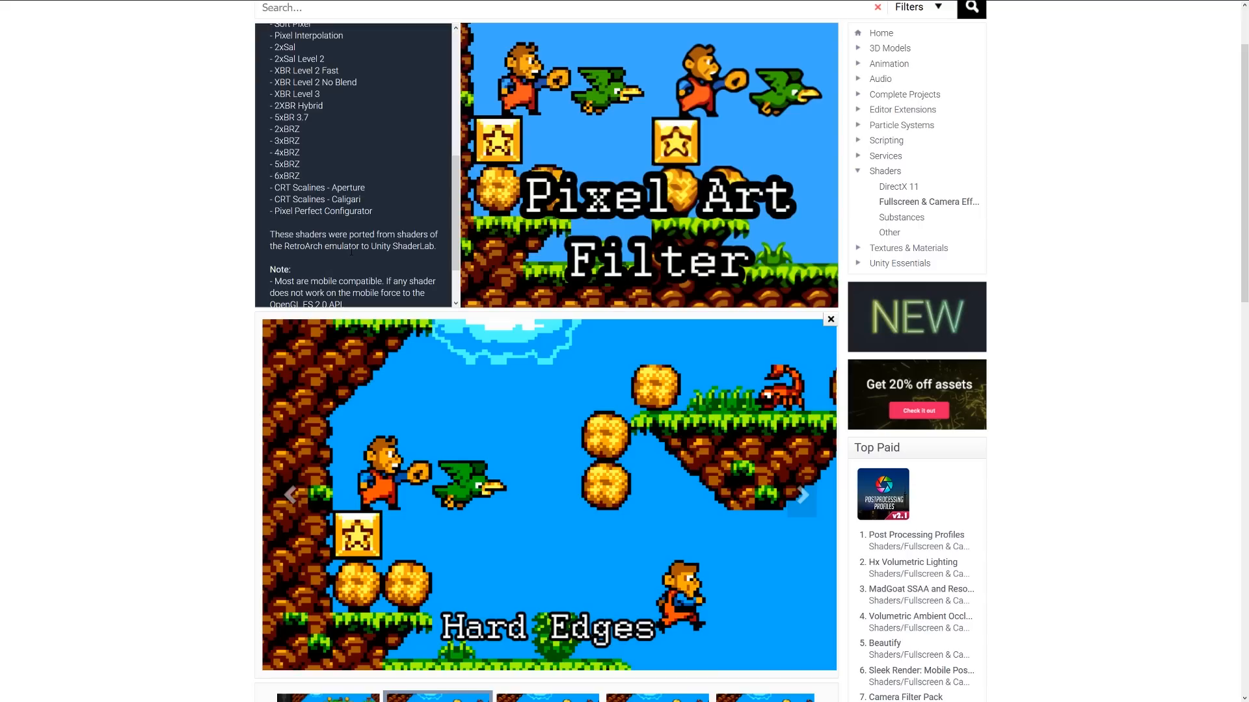
pyautogui.scroll(-3)
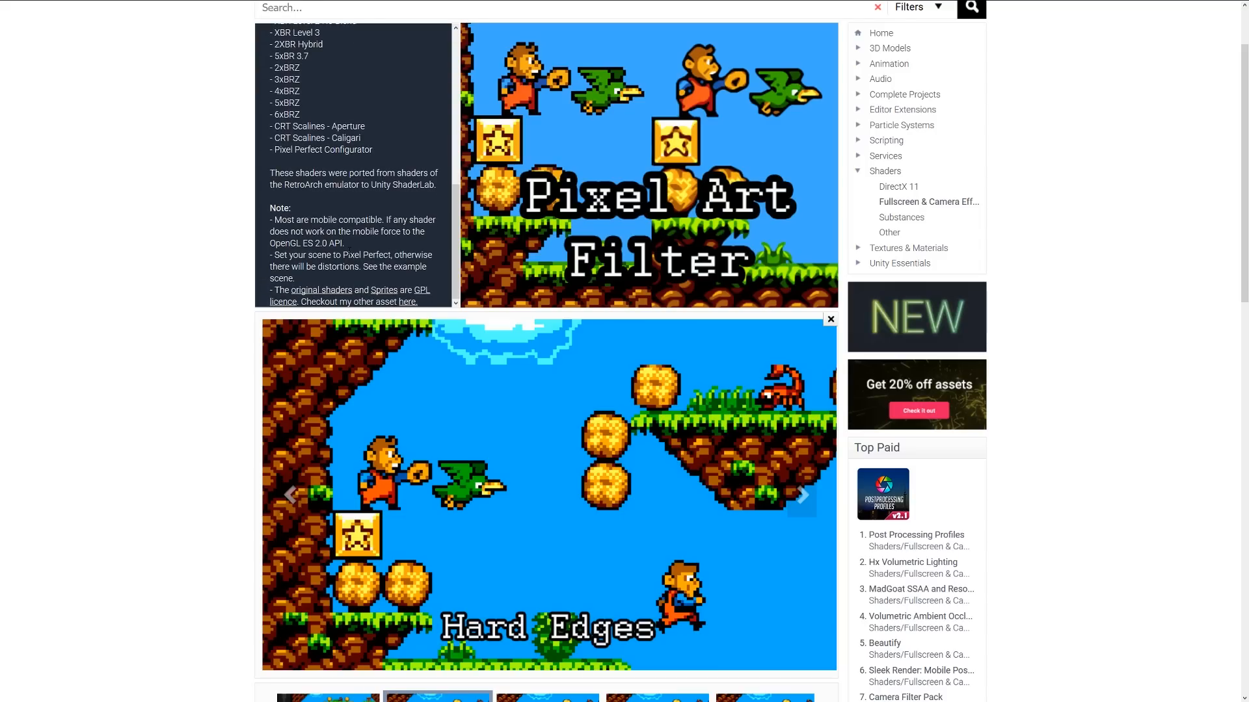
pyautogui.moveTo(437, 444)
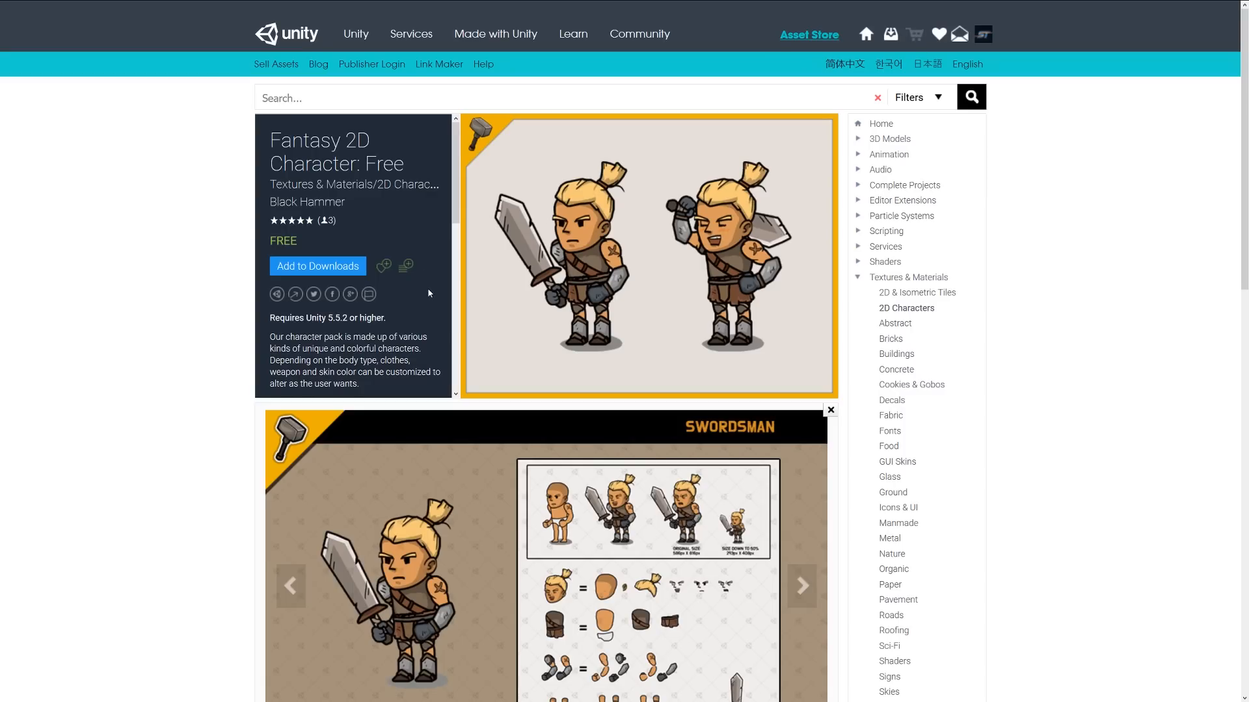
pyautogui.moveTo(429, 310)
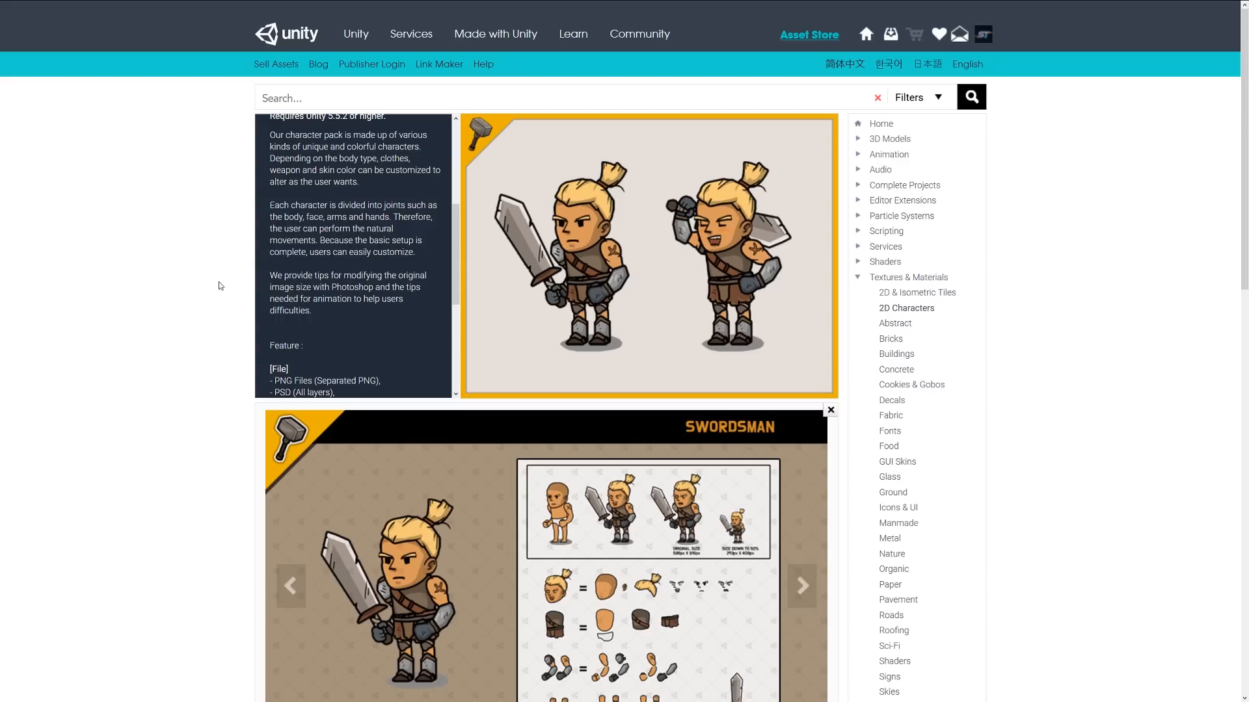
# - Scroll the Fantasy 2D Character: Free description, then go to the Skill icons. Guardian product page
pyautogui.scroll(-3)
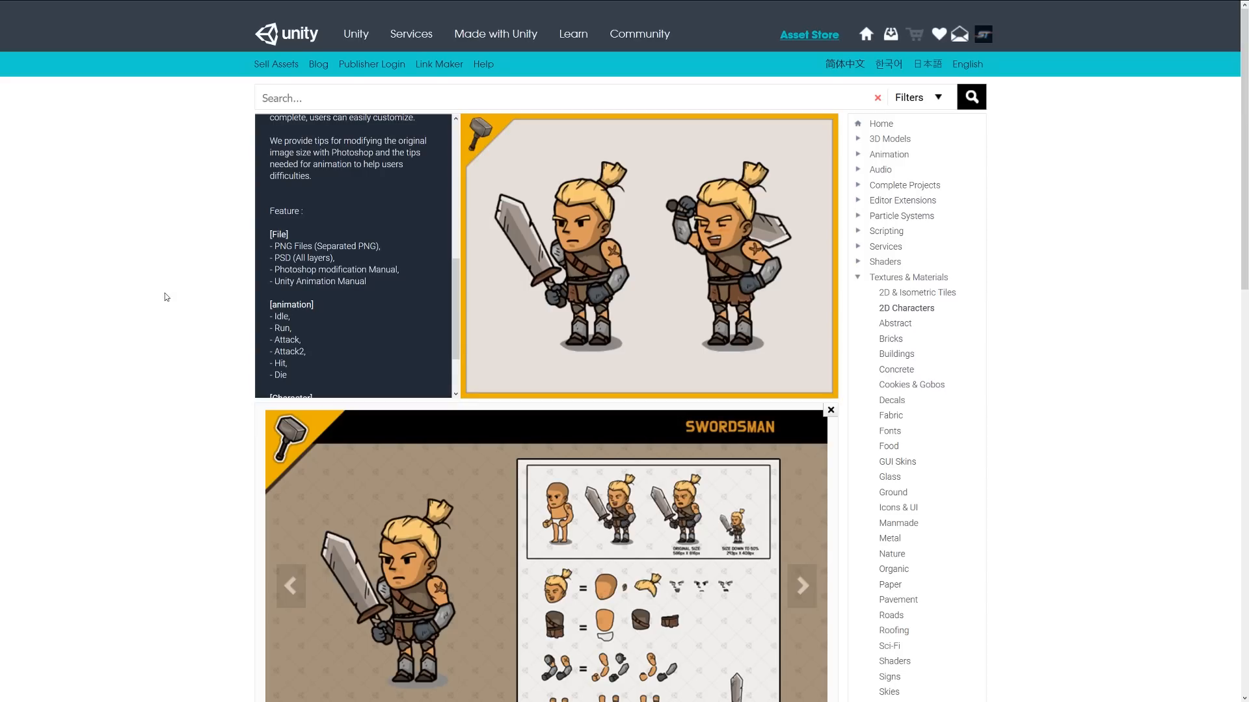
pyautogui.click(899, 507)
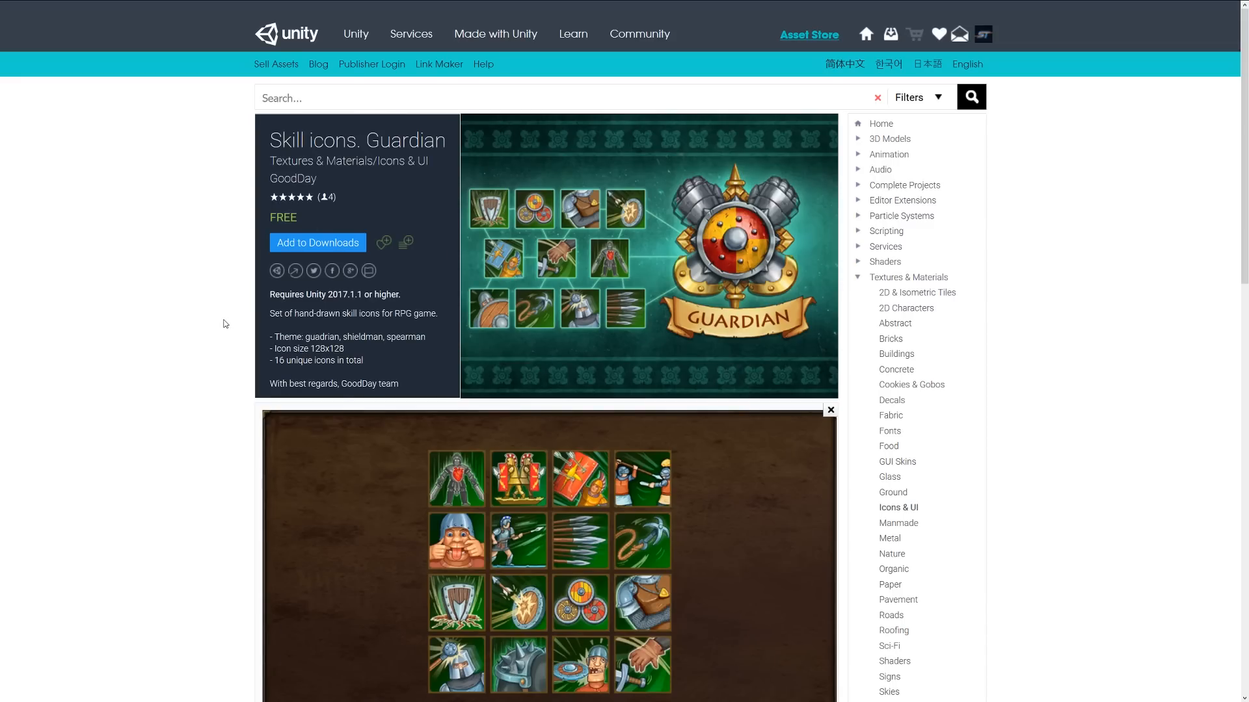
# - Scroll the Skill icons. Guardian page down to its short description and icon preview image
pyautogui.scroll(-3)
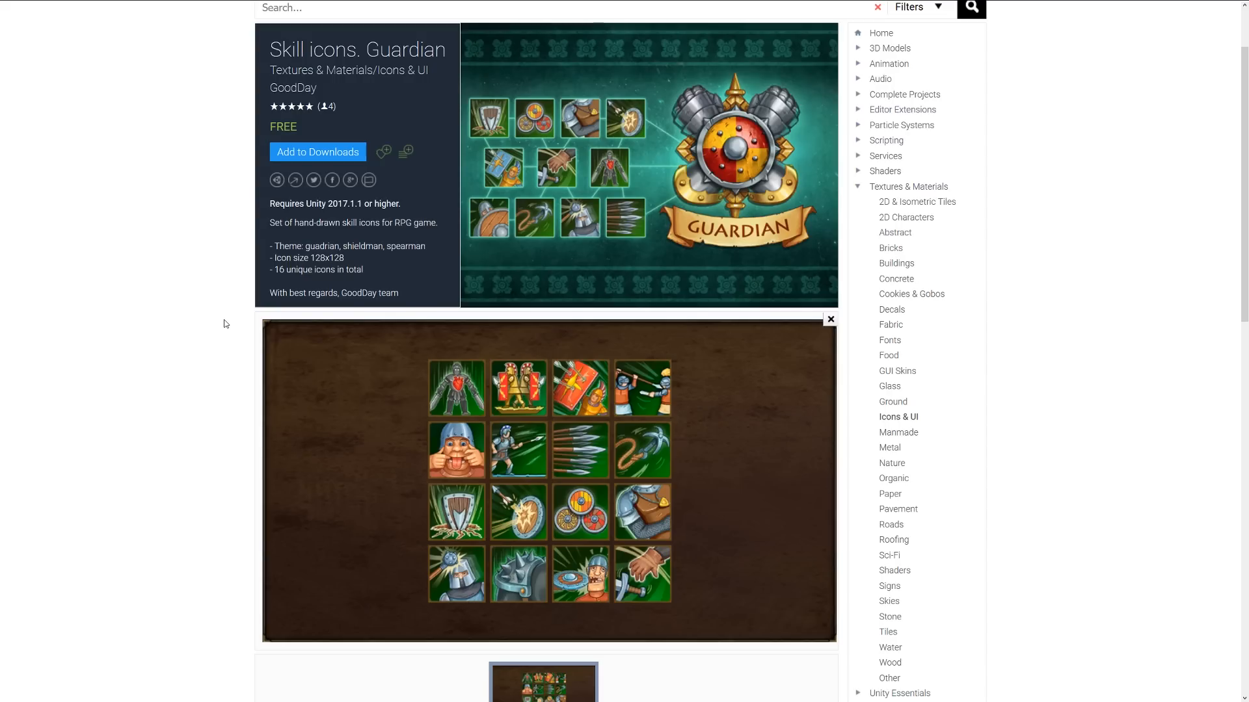
pyautogui.moveTo(474, 457)
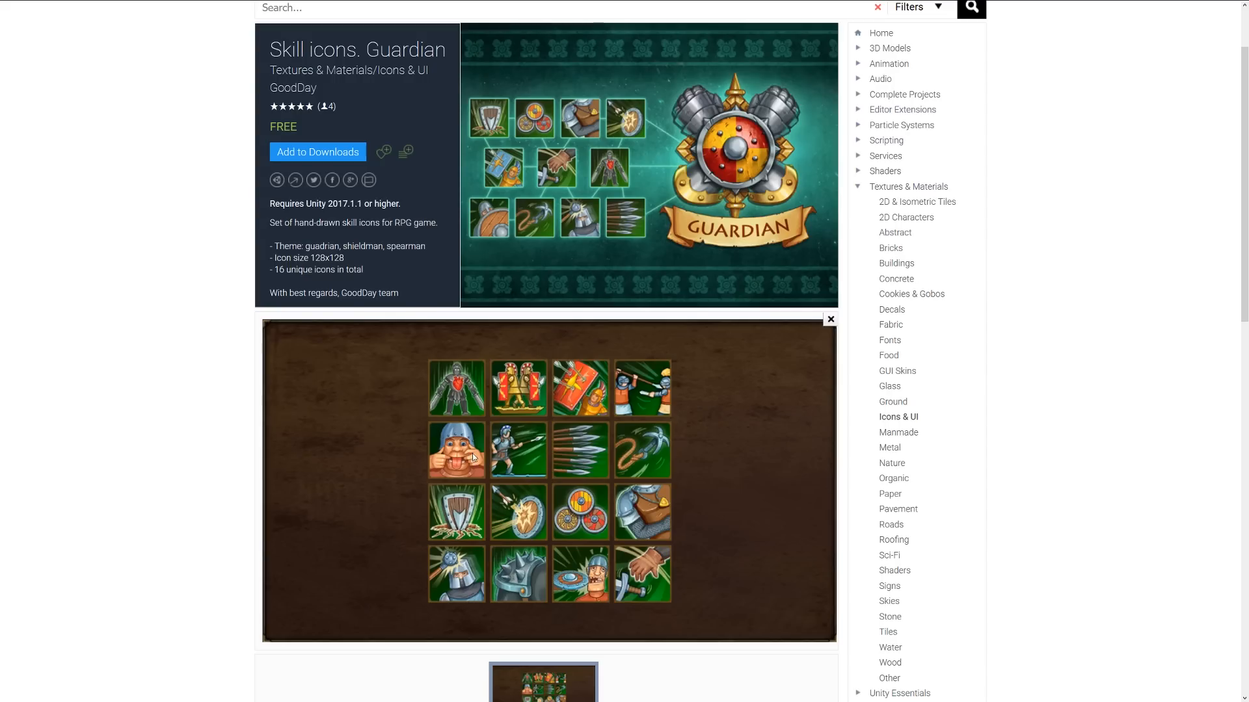
pyautogui.moveTo(534, 502)
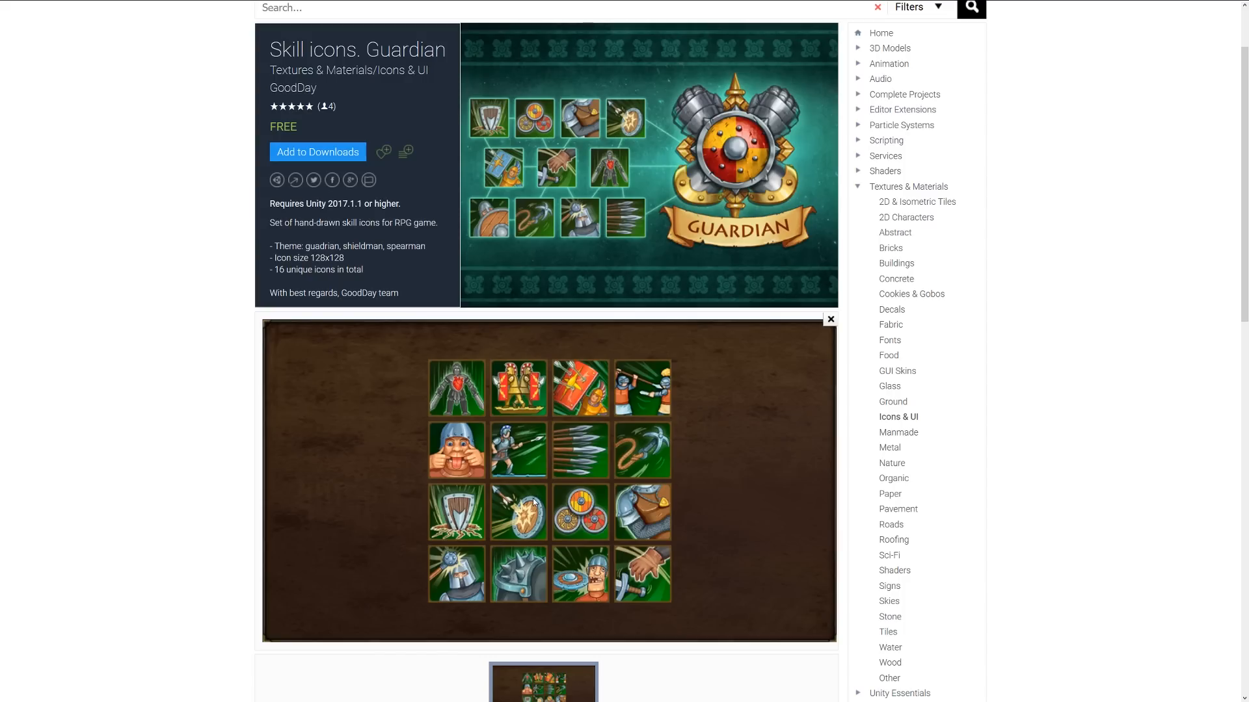
pyautogui.moveTo(533, 502)
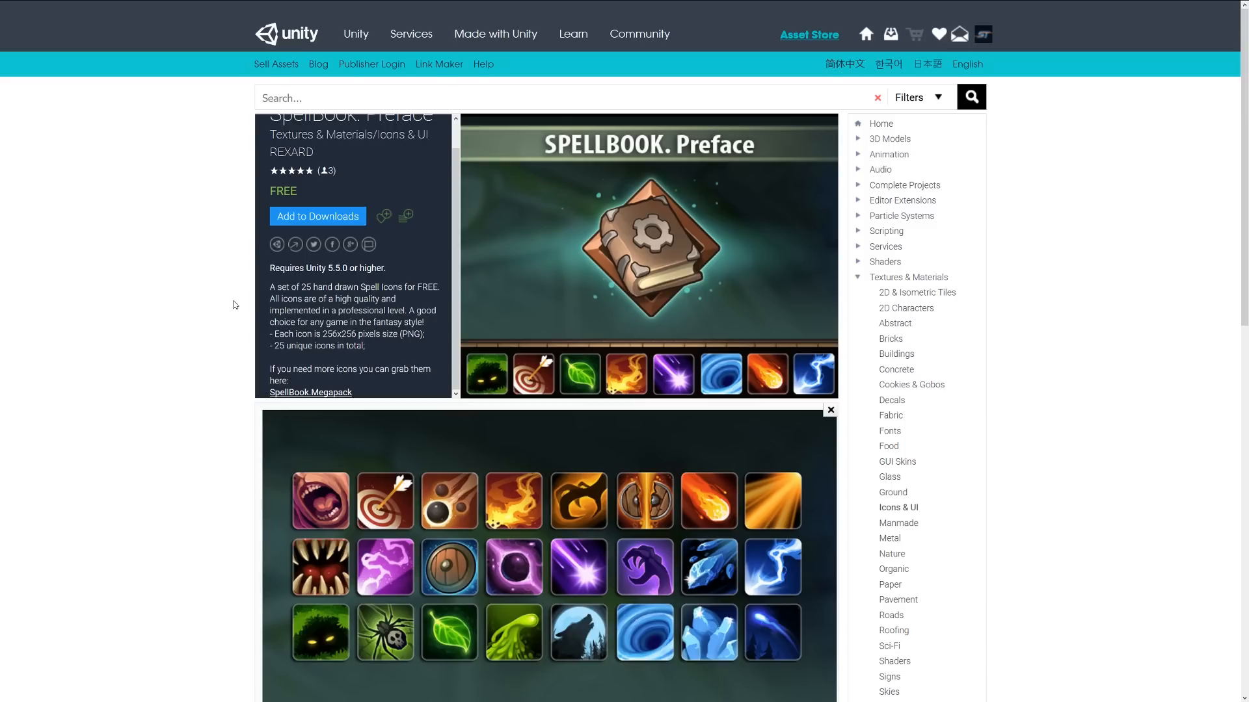
# - Scroll the SpellBOOK. Preface page to its description and enlarged spell icon screenshot
pyautogui.scroll(-3)
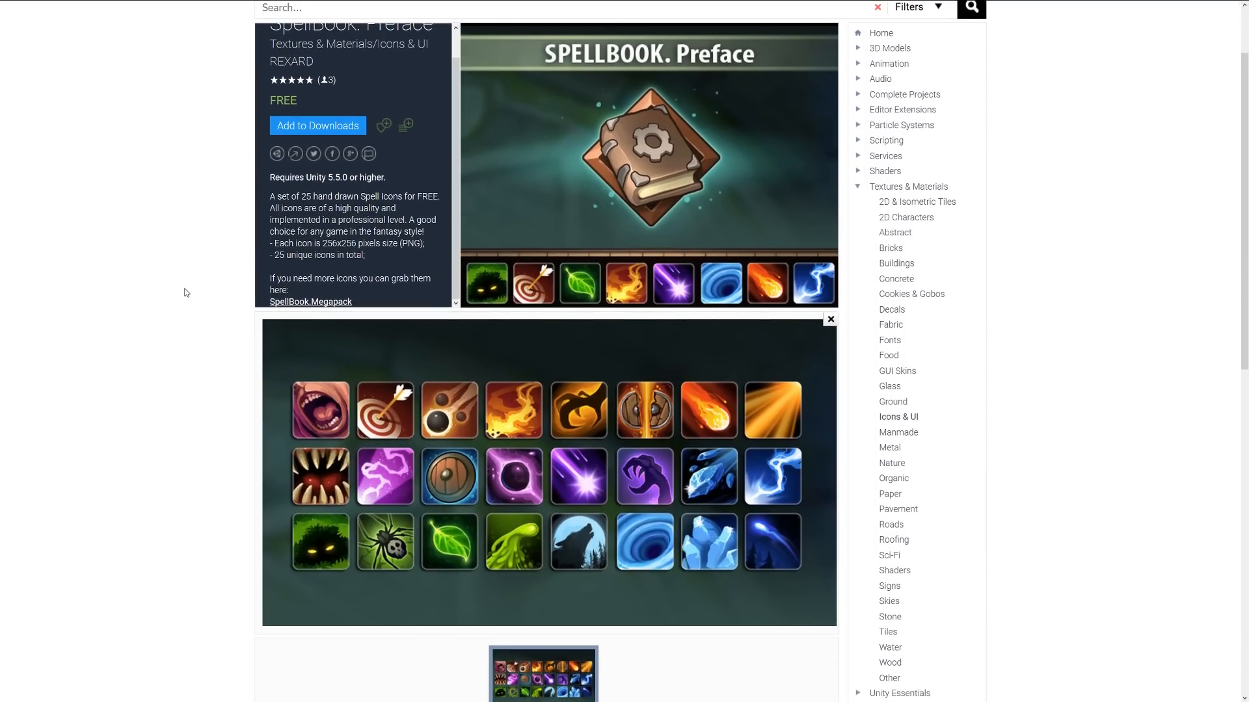
pyautogui.moveTo(327, 325)
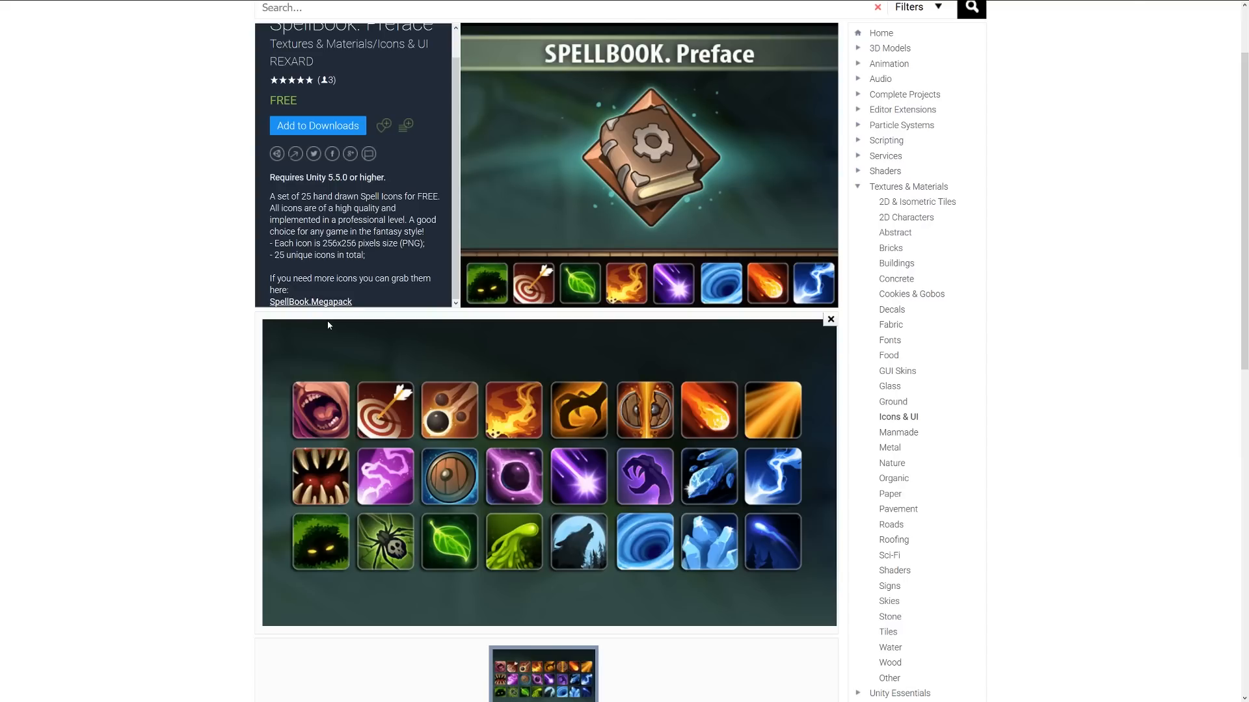
pyautogui.moveTo(710, 441)
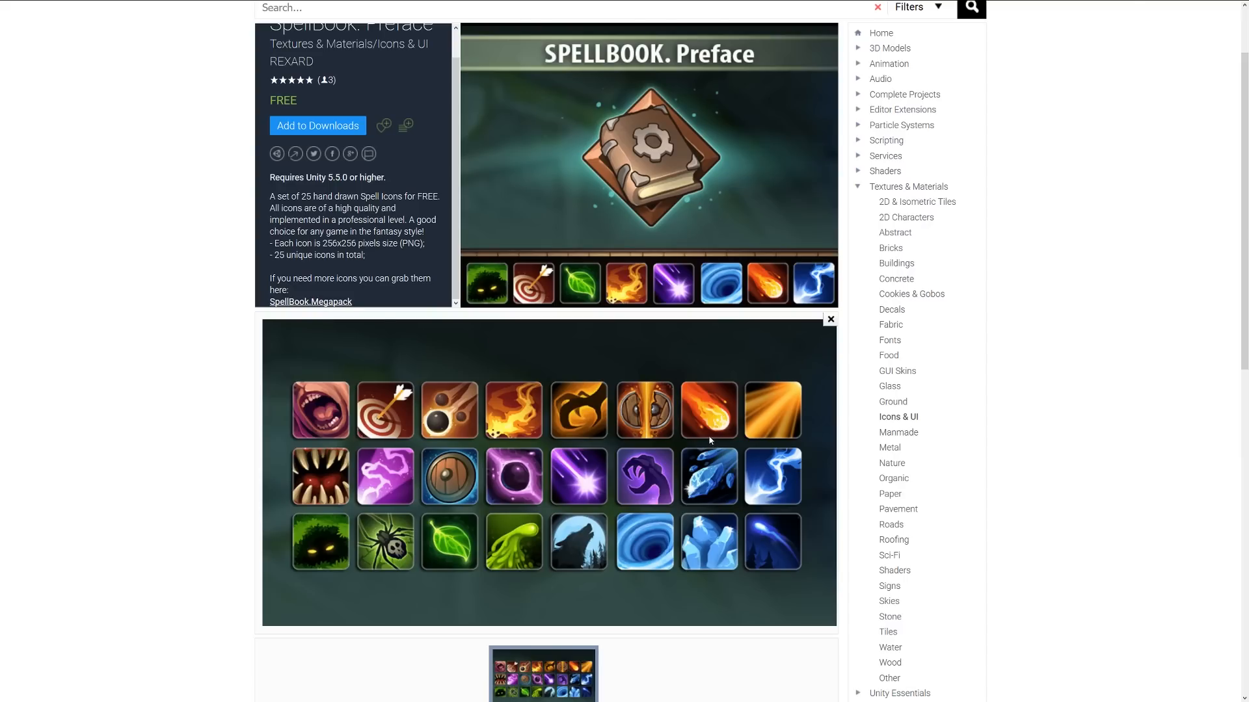
pyautogui.moveTo(681, 461)
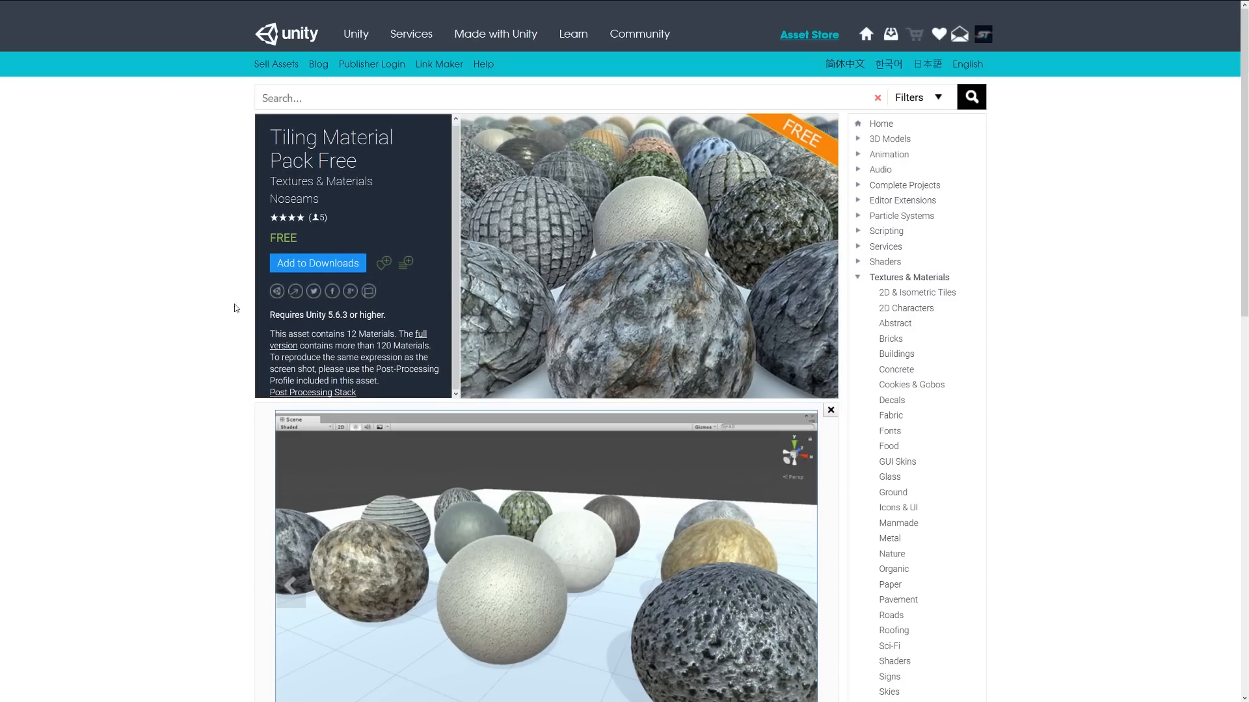
pyautogui.moveTo(208, 309)
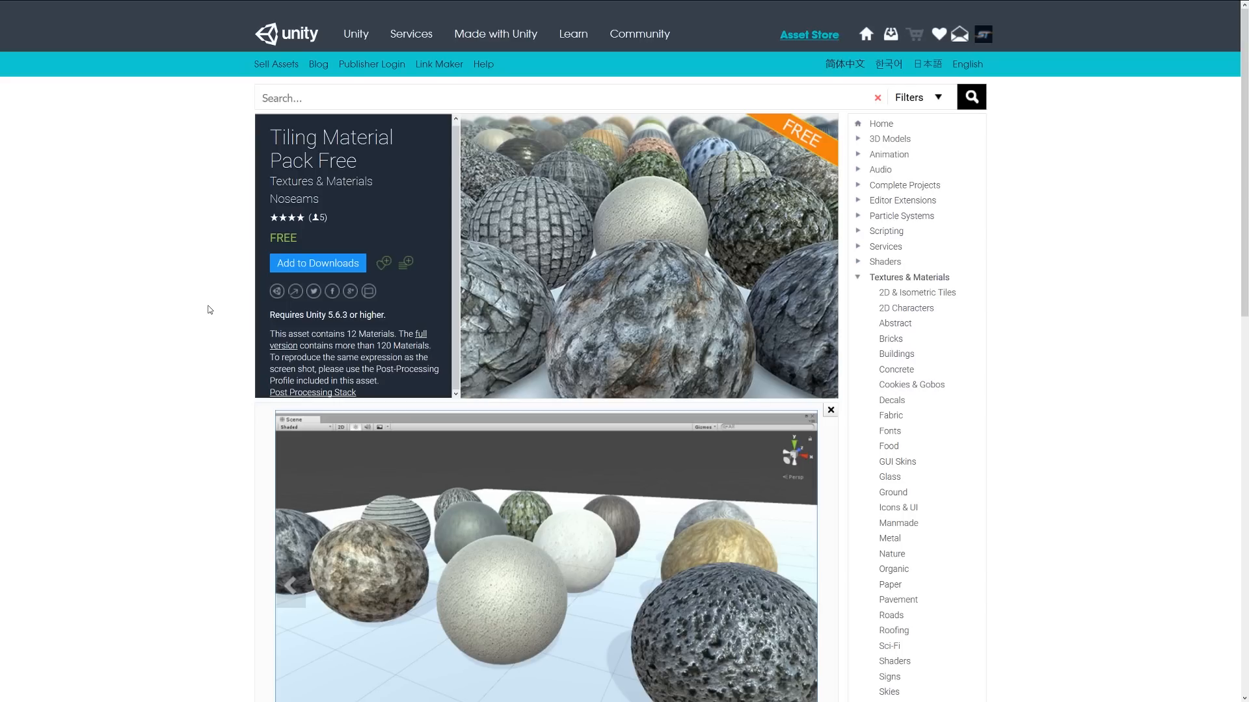
pyautogui.moveTo(411, 398)
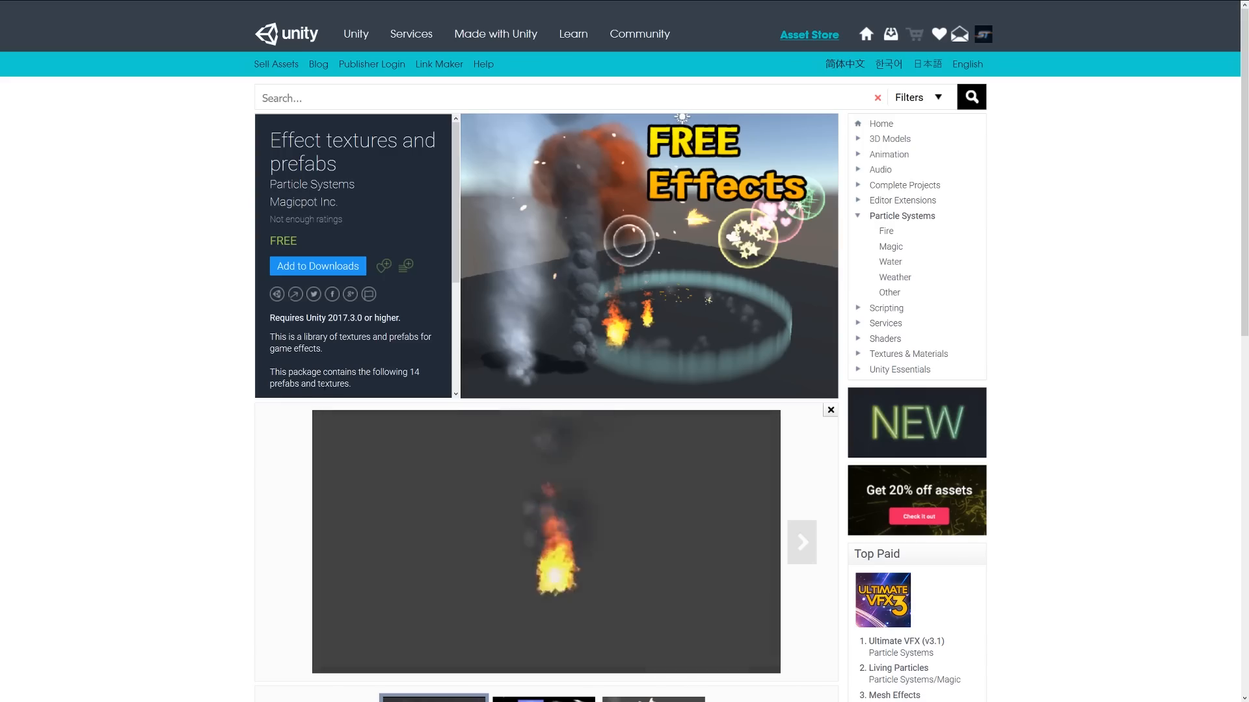
# - Scroll the Effect textures and prefabs description through its list of 14 included effect prefabs
pyautogui.scroll(-3)
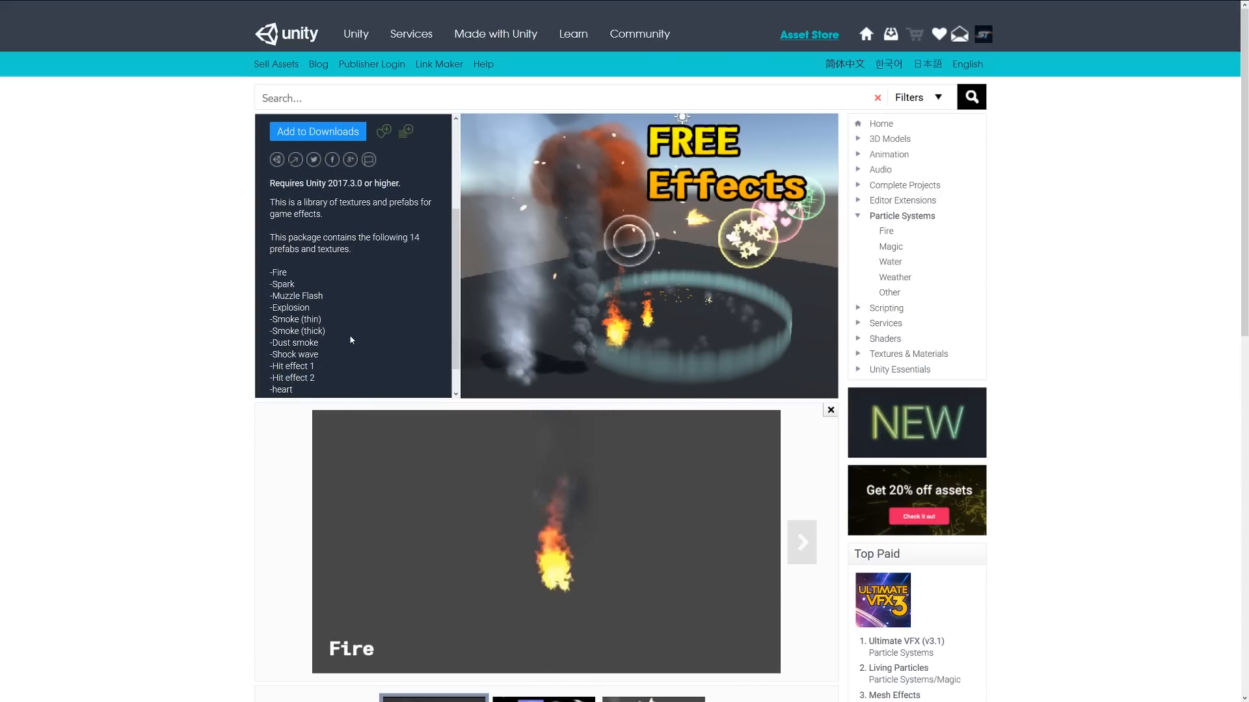
pyautogui.click(800, 542)
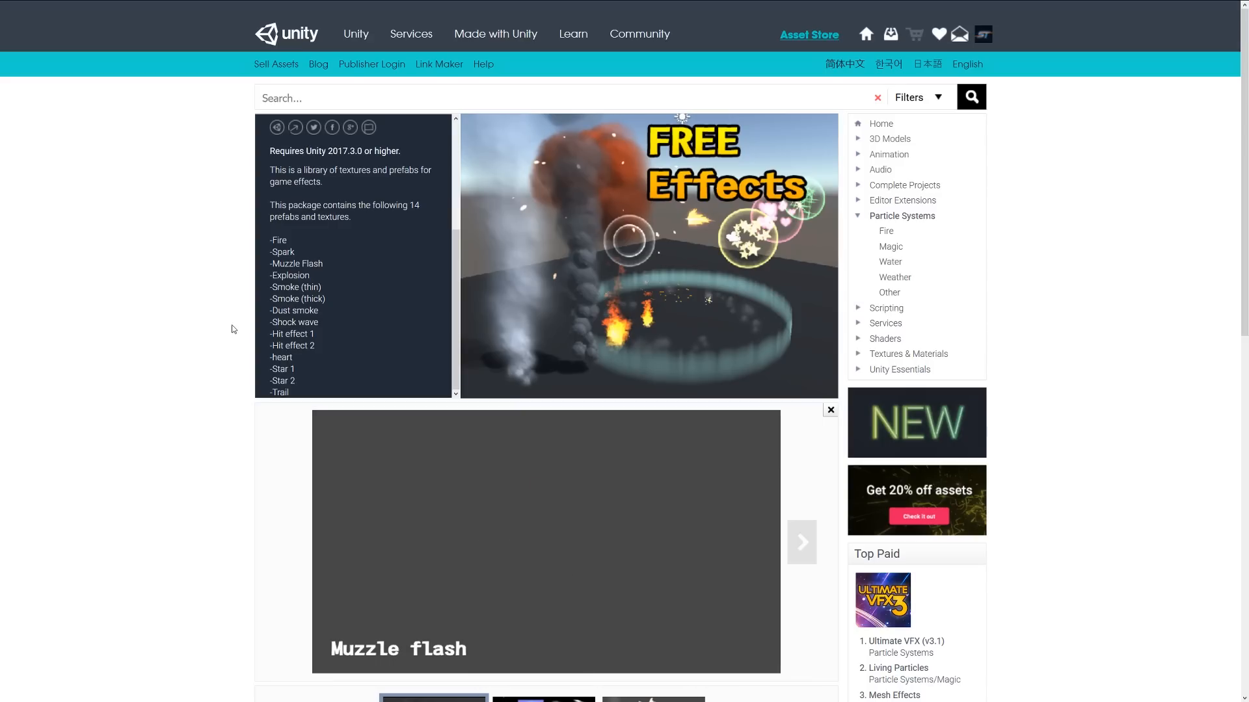
pyautogui.click(800, 541)
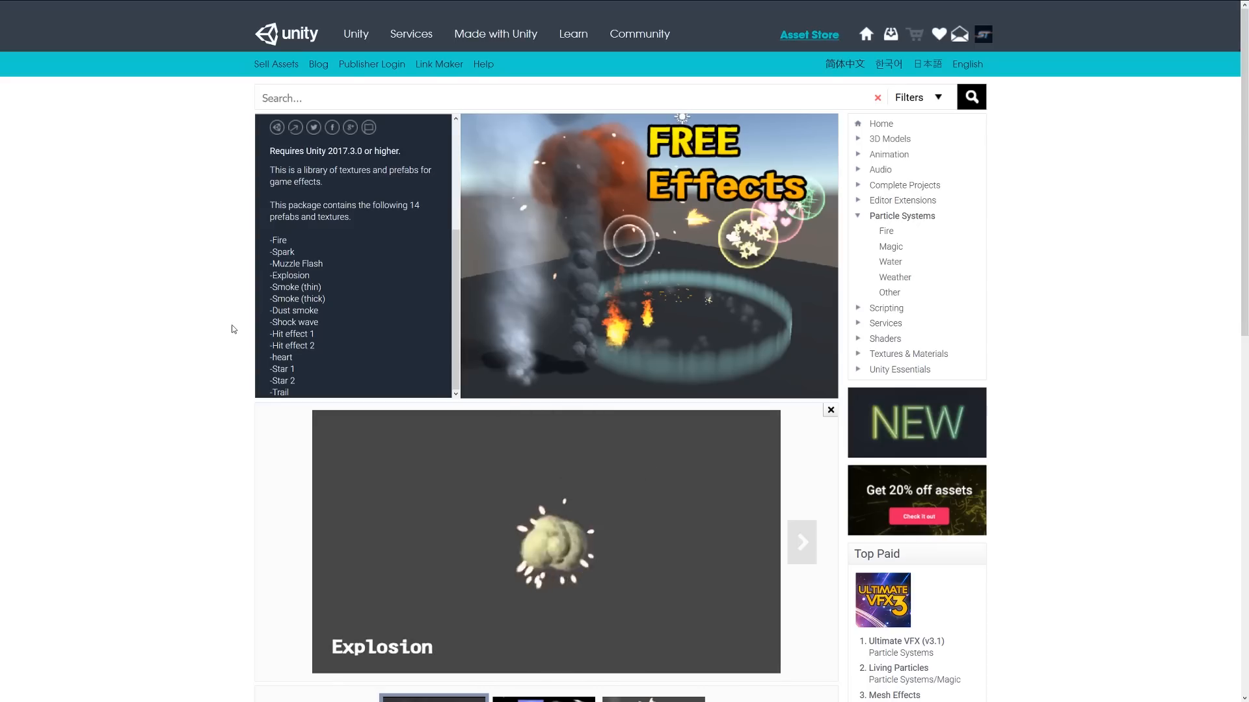
pyautogui.click(800, 541)
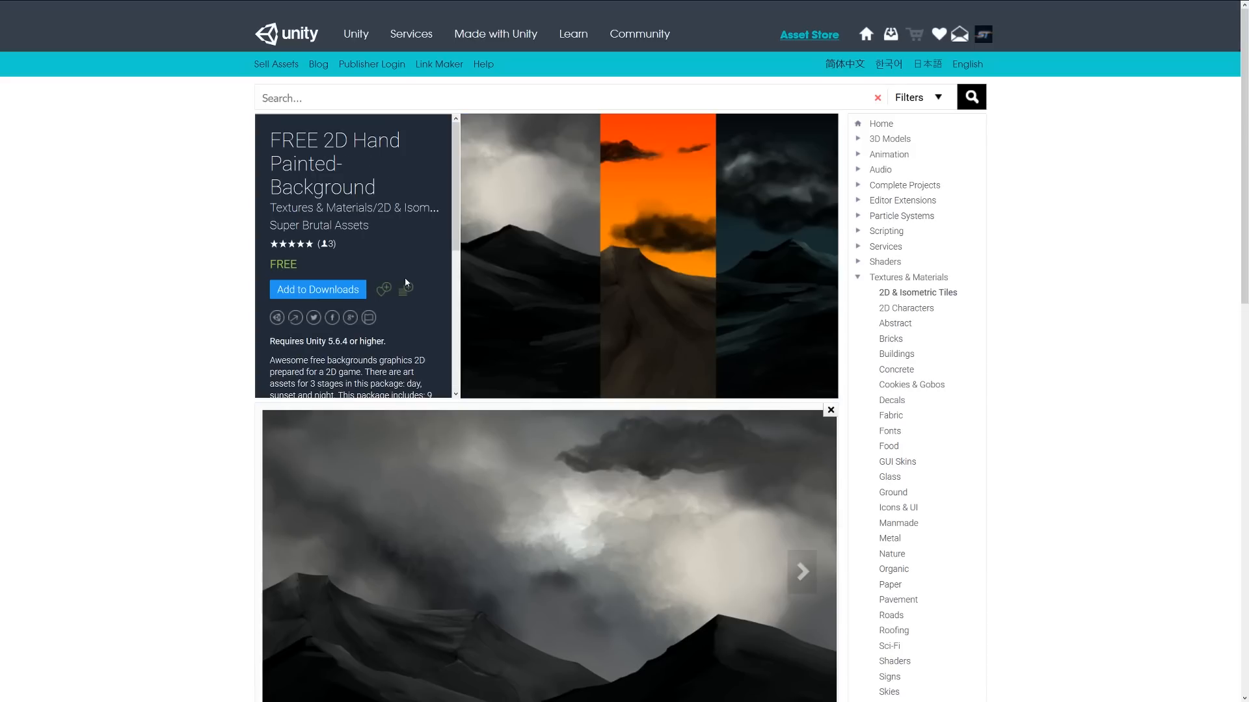
# - Scroll down the FREE 2D Hand Painted-Background product description
pyautogui.scroll(-3)
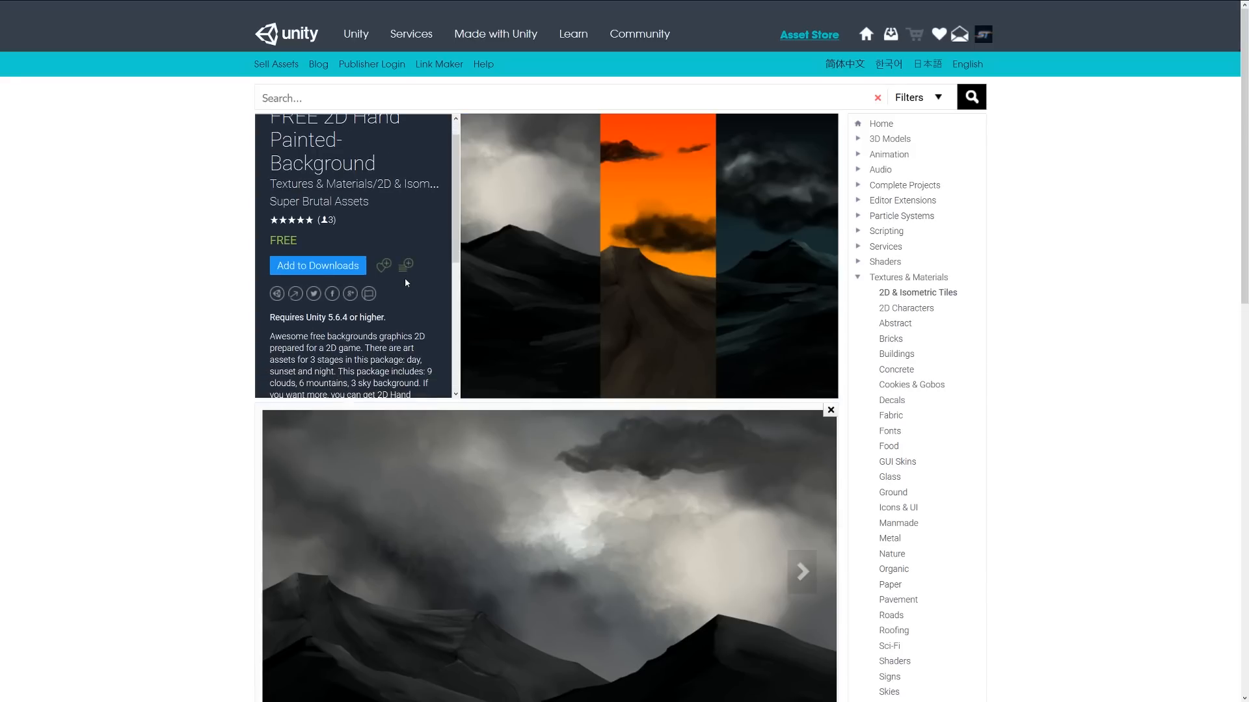
pyautogui.scroll(-3)
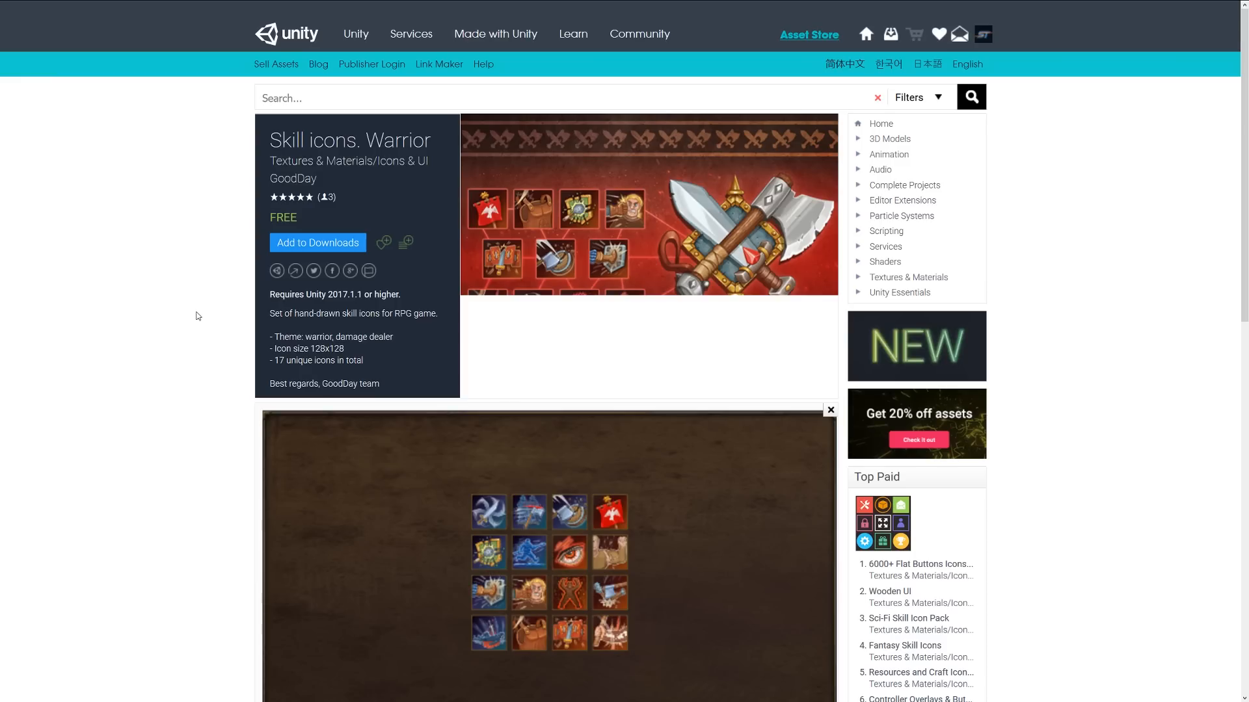
pyautogui.moveTo(679, 599)
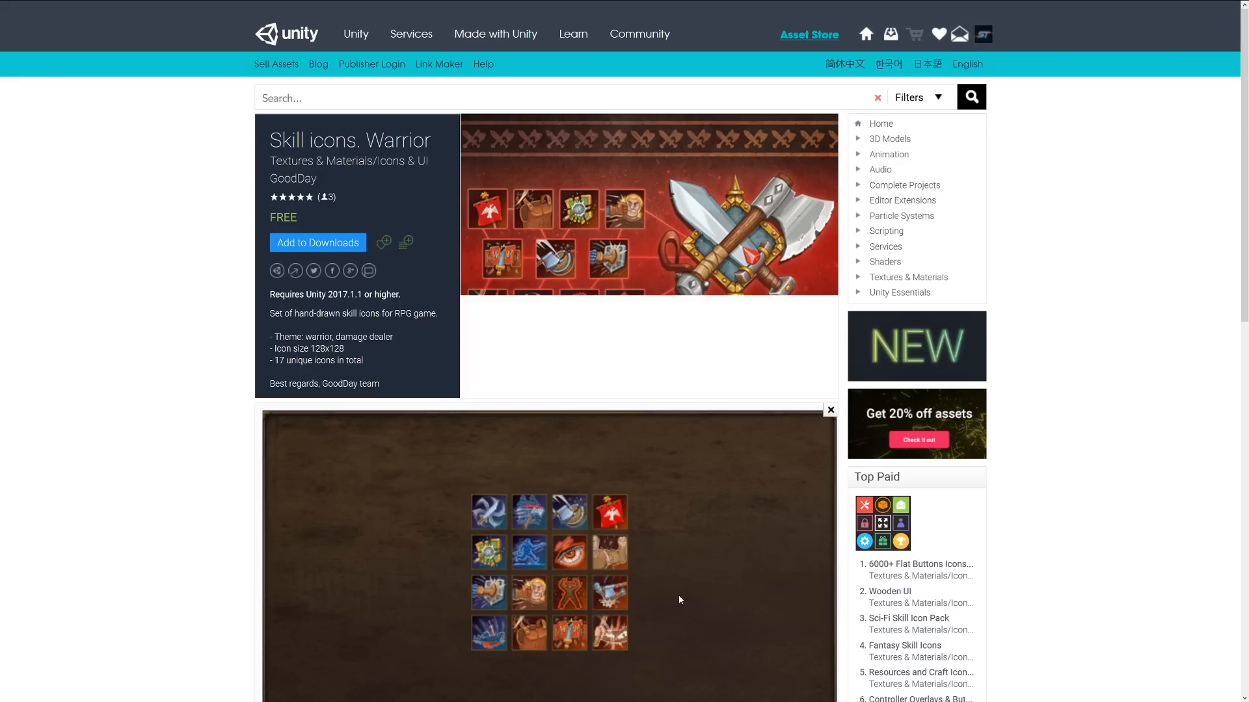
pyautogui.moveTo(578, 578)
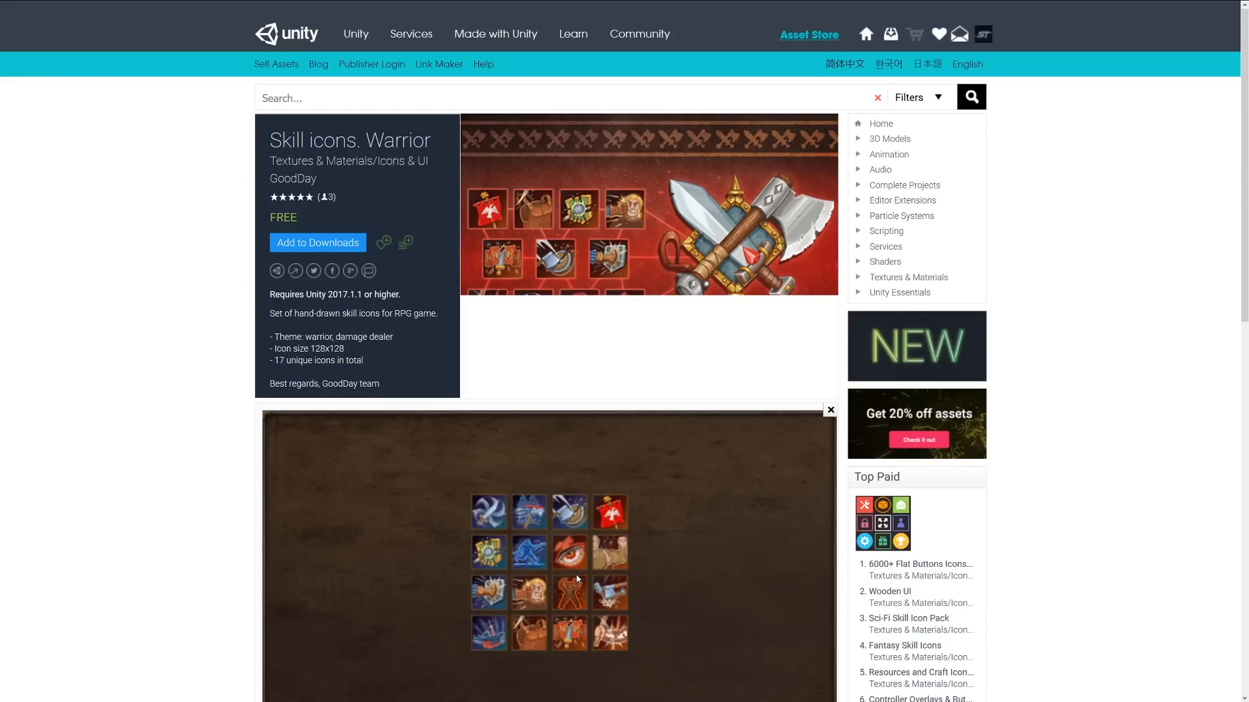
# - View the Skill icons. Warrior page and its icon preview
pyautogui.click(884, 261)
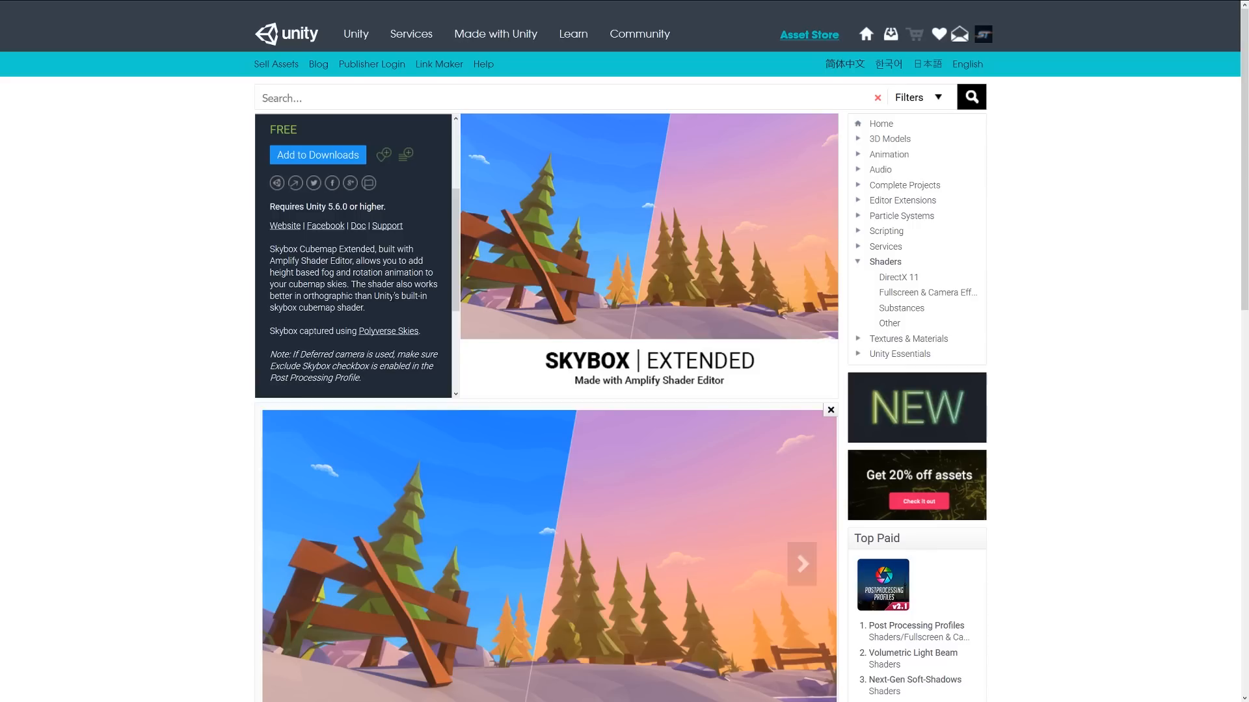
# - Scroll the Skybox Extended description down through its FEATURES section to the documentation note
pyautogui.scroll(-3)
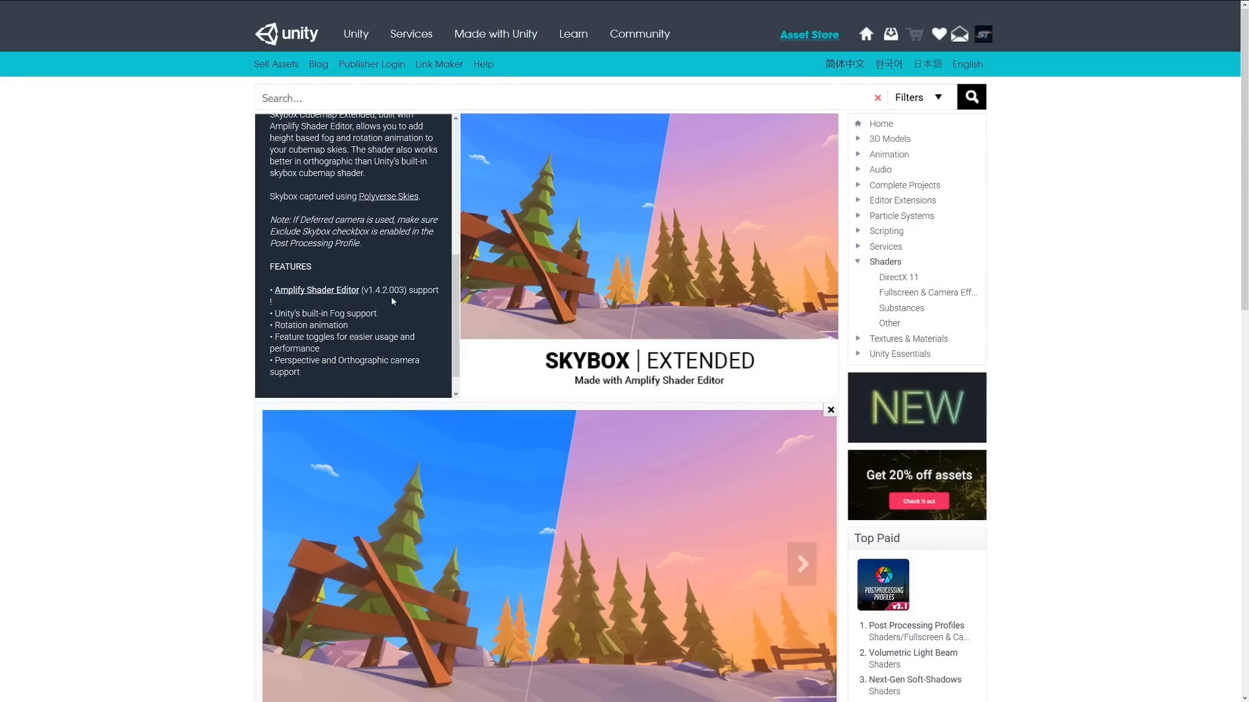
pyautogui.scroll(-3)
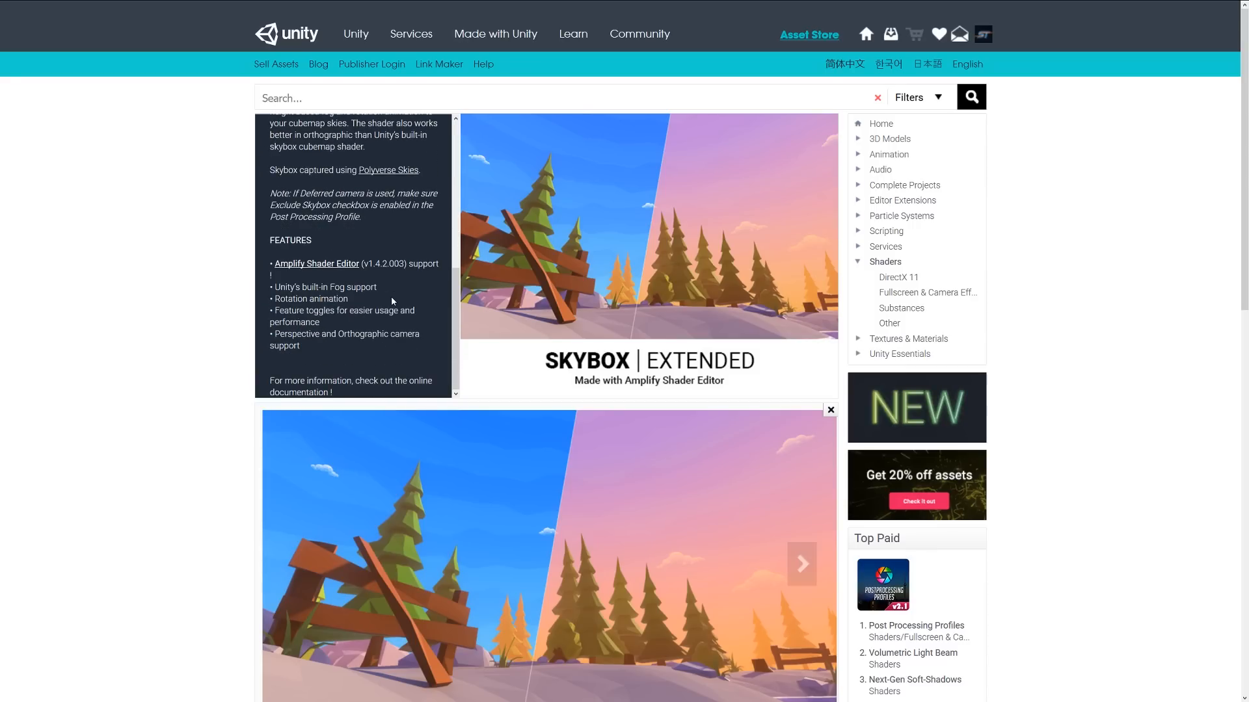